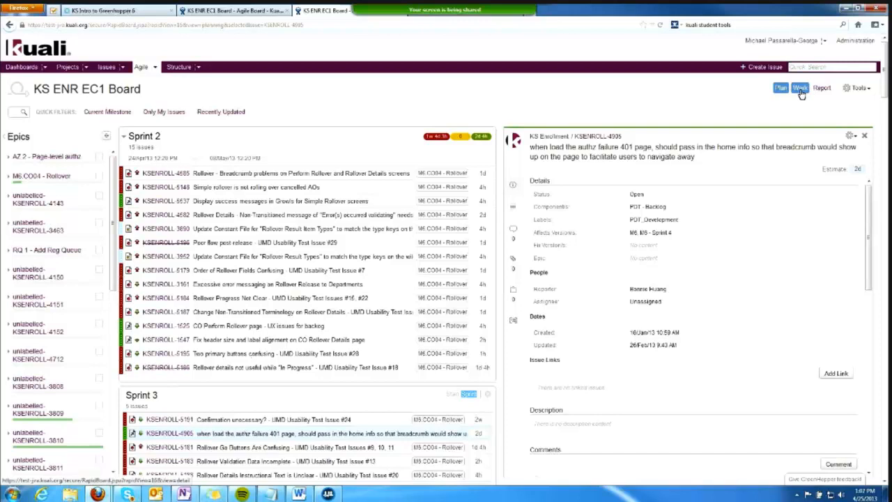
Switch the KS ENR EC1 board to Work mode showing Sprint 2 issues.
{"action": "left_click", "coordinate": [800, 86]}
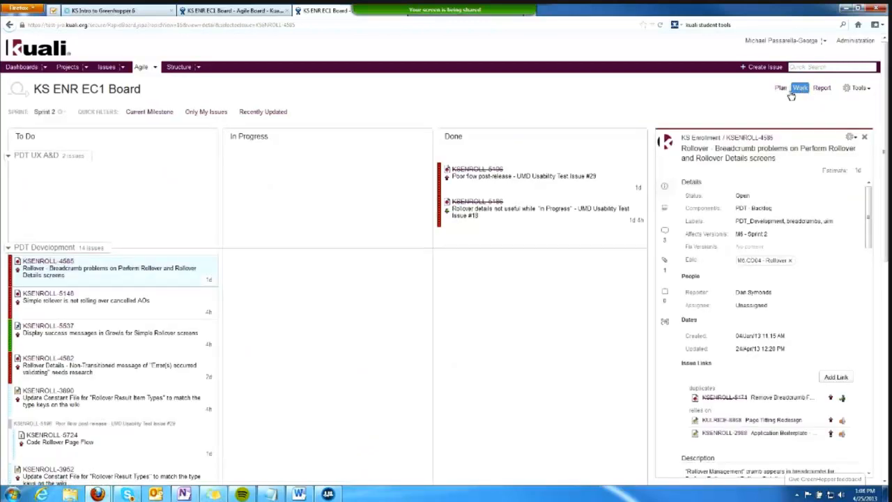
{"action": "mouse_move", "coordinate": [62, 115]}
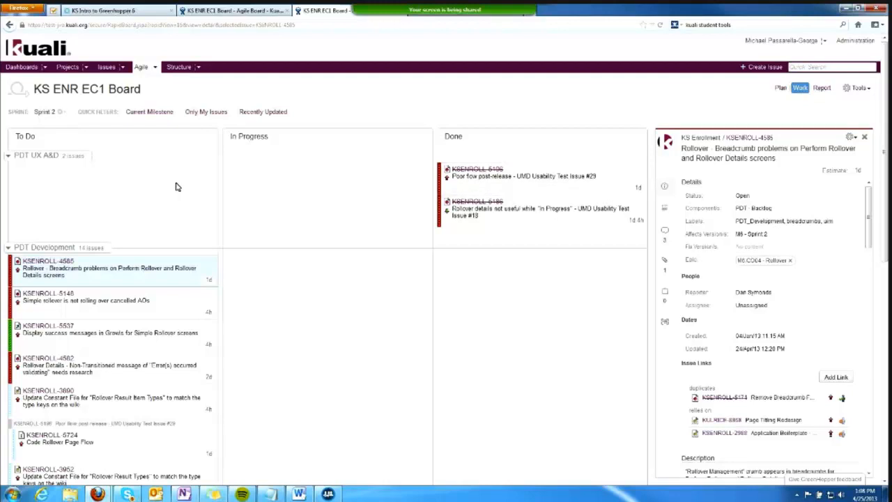
{"action": "mouse_move", "coordinate": [147, 378]}
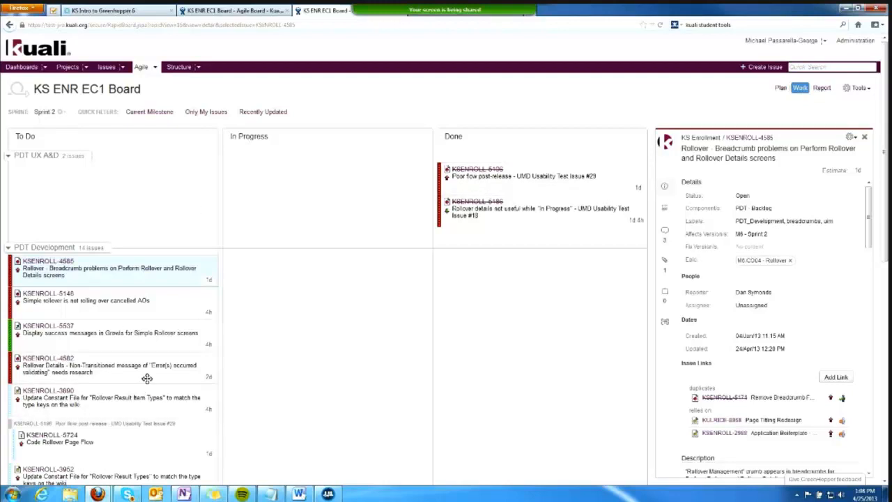
{"action": "mouse_move", "coordinate": [471, 239]}
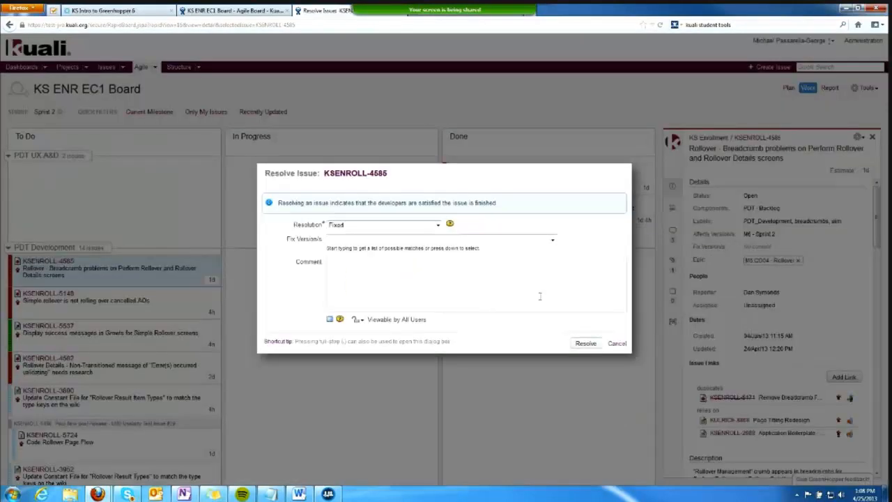
Cancel the Resolve Issue dialog for KSENROLL-4585, leaving it Open in To Do.
{"action": "left_click", "coordinate": [616, 343]}
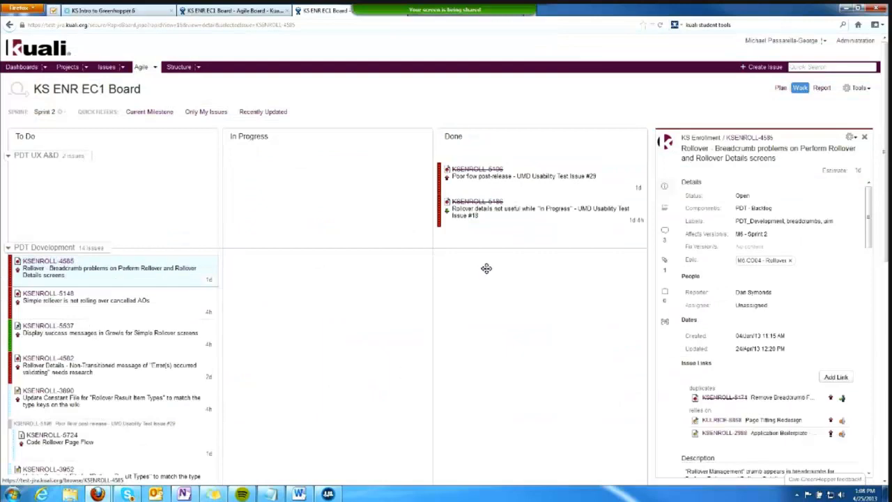
{"action": "mouse_move", "coordinate": [399, 294]}
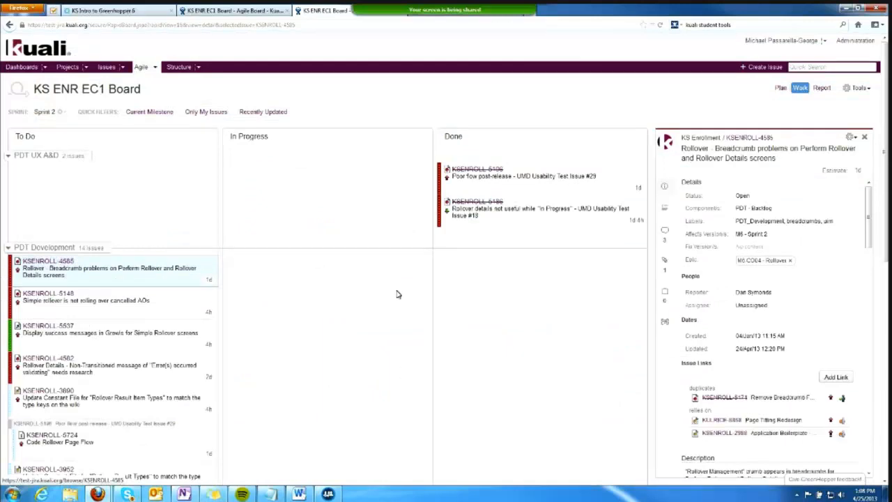
{"action": "mouse_move", "coordinate": [225, 465]}
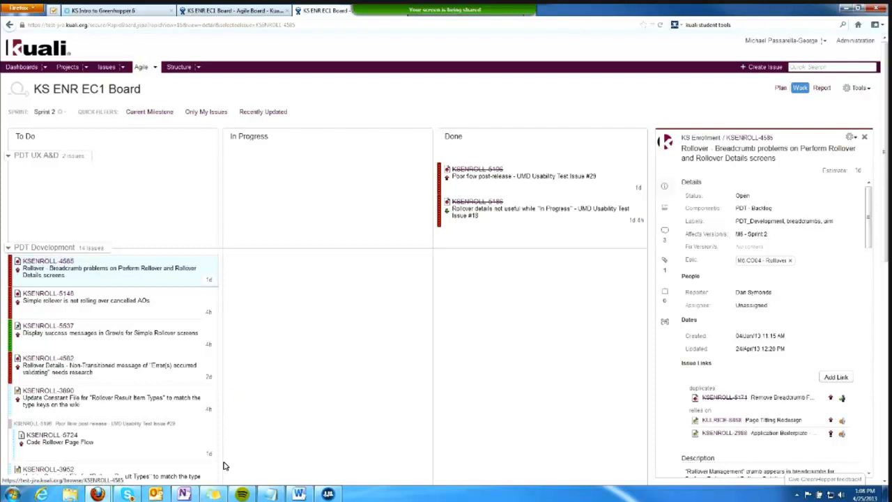
{"action": "mouse_move", "coordinate": [490, 384]}
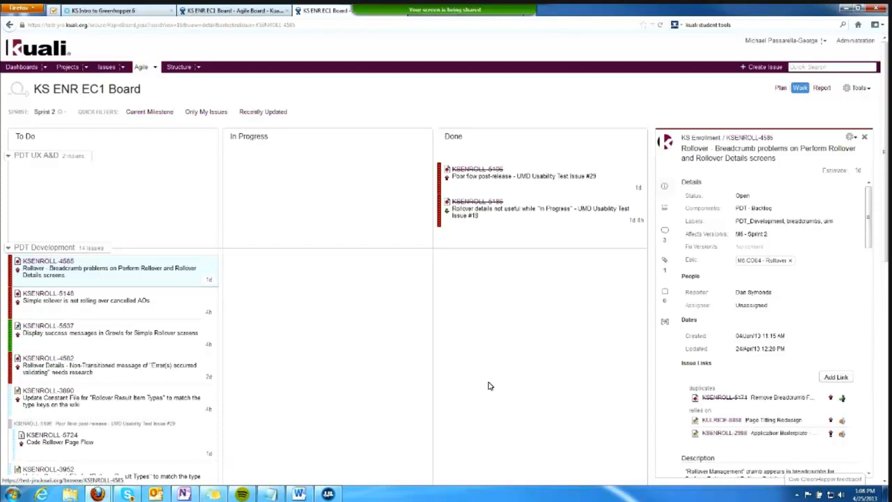
{"action": "mouse_move", "coordinate": [487, 383]}
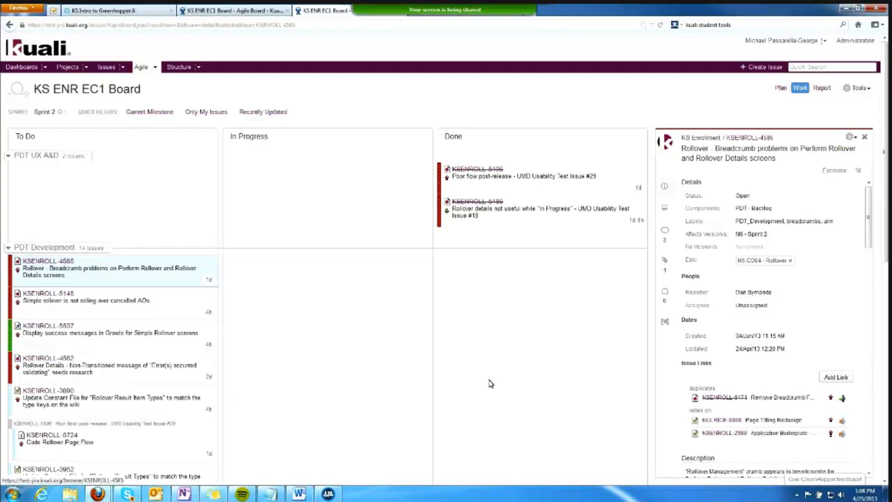
{"action": "mouse_move", "coordinate": [493, 380]}
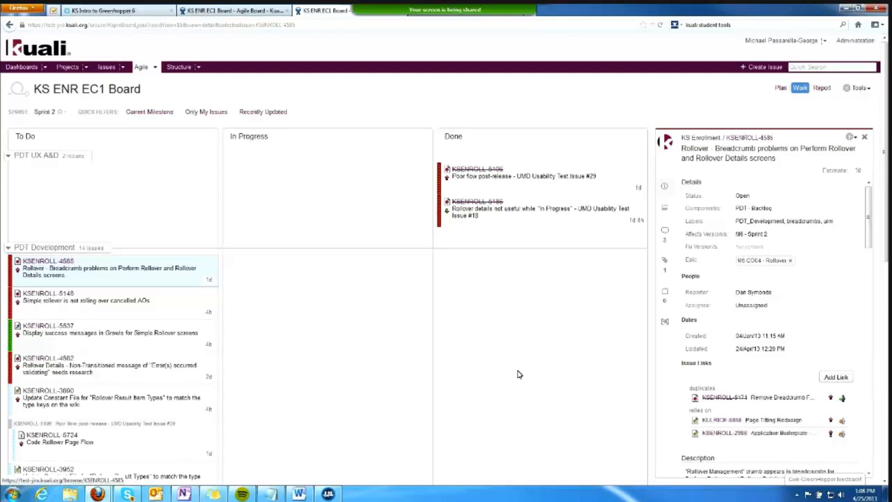
{"action": "mouse_move", "coordinate": [343, 193]}
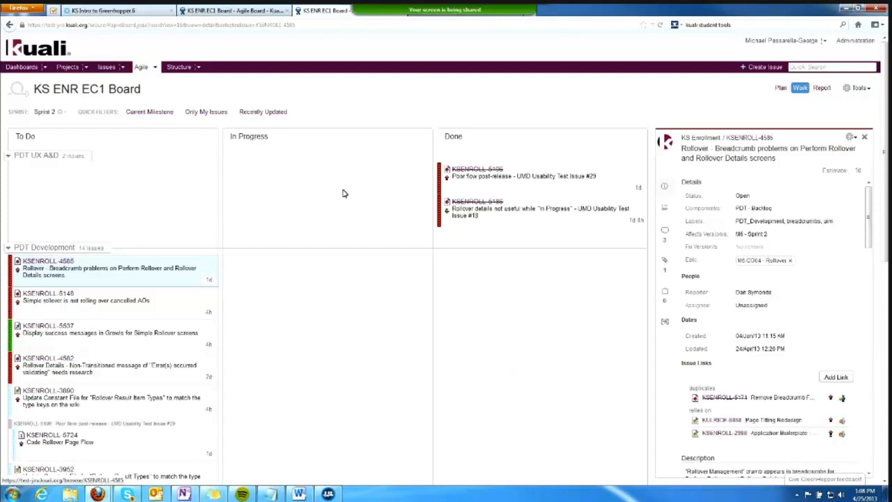
{"action": "mouse_move", "coordinate": [75, 286]}
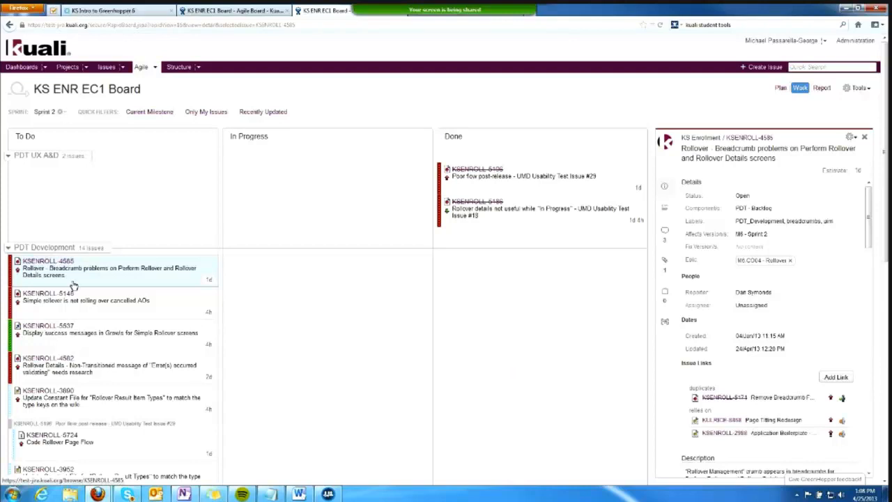
{"action": "mouse_move", "coordinate": [282, 323]}
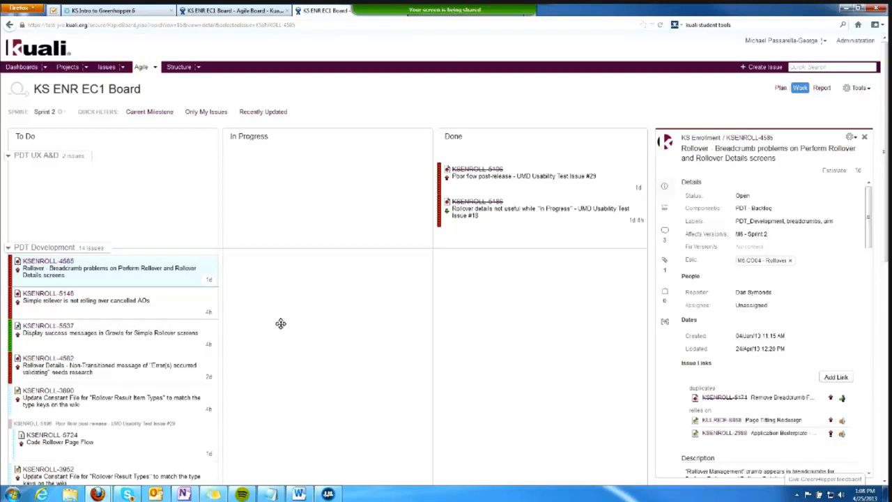
{"action": "mouse_move", "coordinate": [455, 315]}
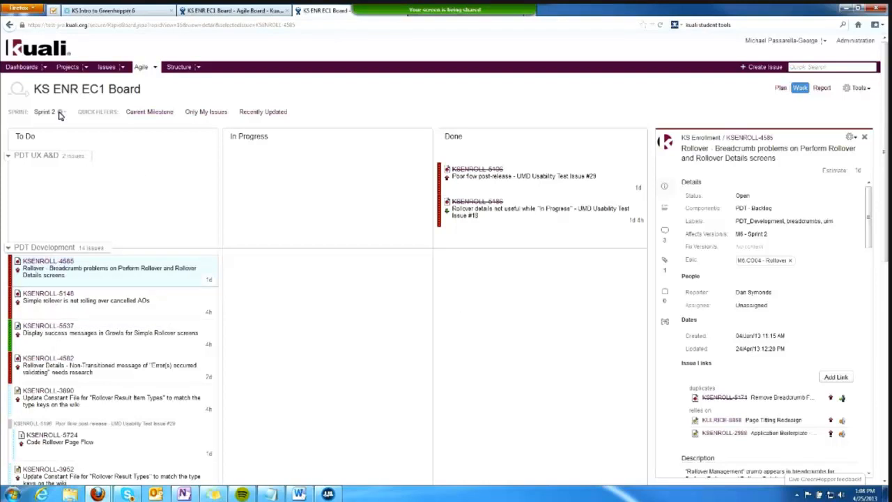
Attempt Complete Sprint on Sprint 2 and dismiss the incomplete-subtasks warning for KSENROLL-5196.
{"action": "left_click", "coordinate": [59, 112]}
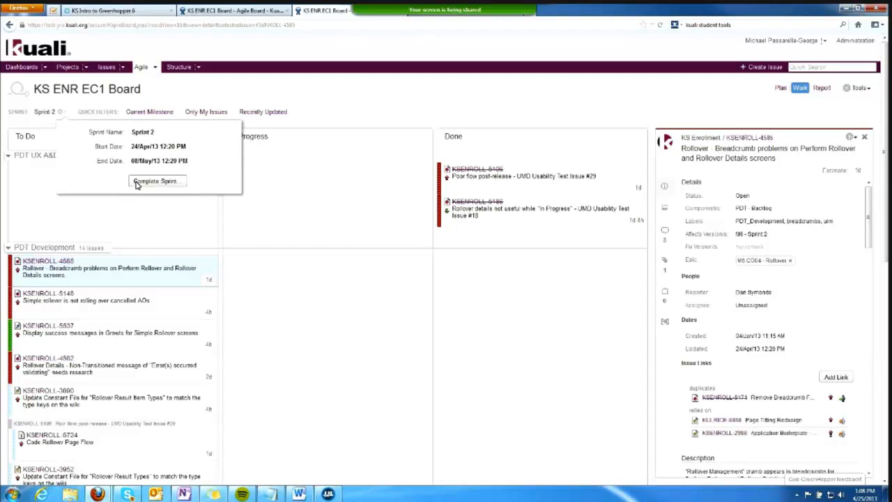
{"action": "left_click", "coordinate": [156, 181]}
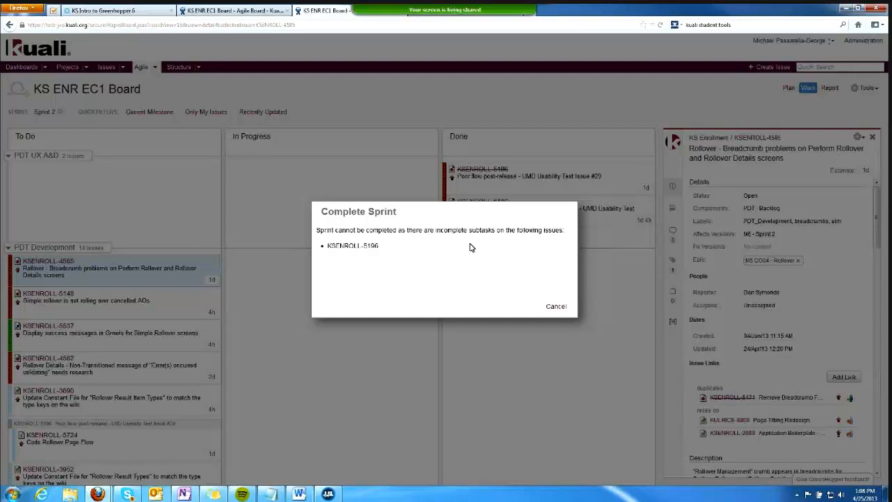
{"action": "mouse_move", "coordinate": [473, 243]}
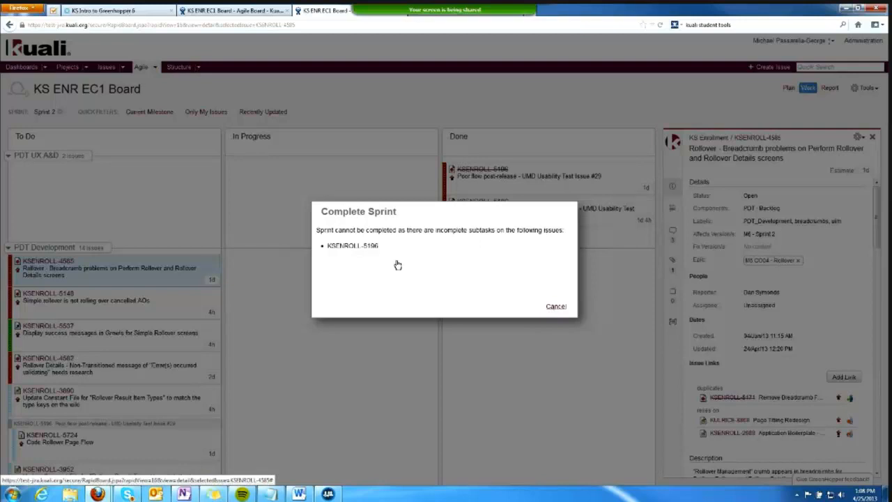
{"action": "mouse_move", "coordinate": [558, 306]}
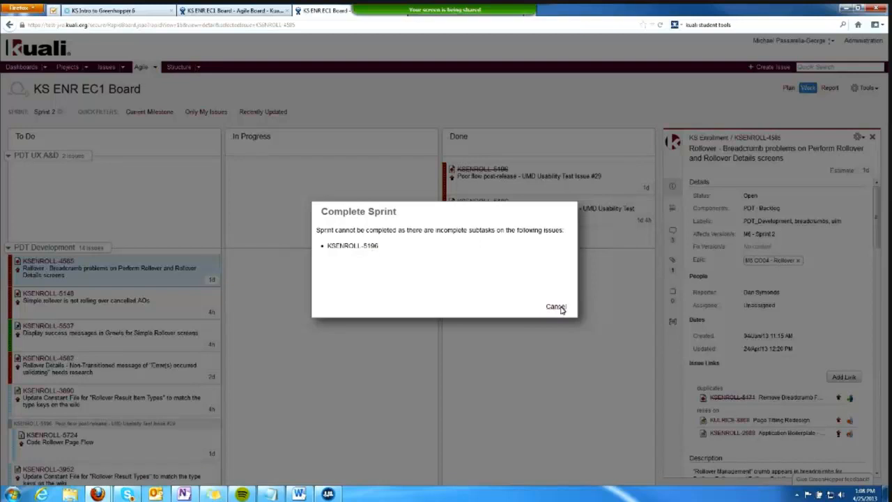
{"action": "left_click", "coordinate": [556, 306]}
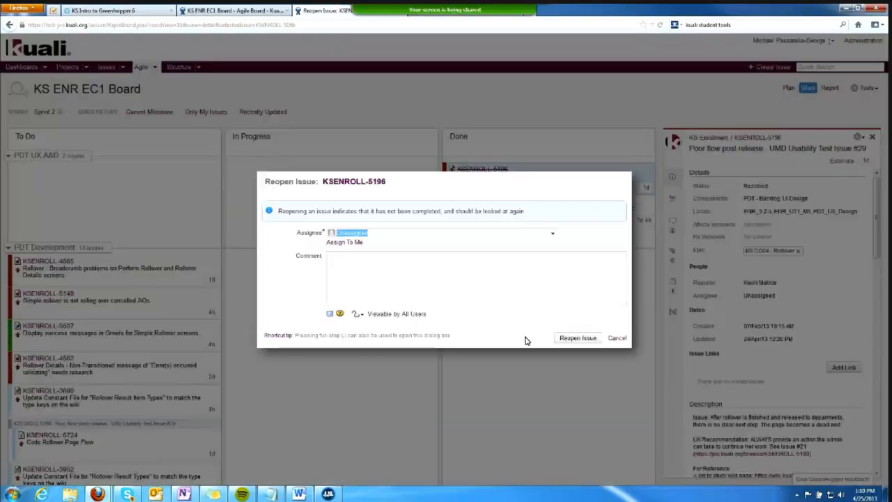
Confirm reopening KSENROLL-5196 so it returns from Done to To Do.
{"action": "left_click", "coordinate": [577, 337]}
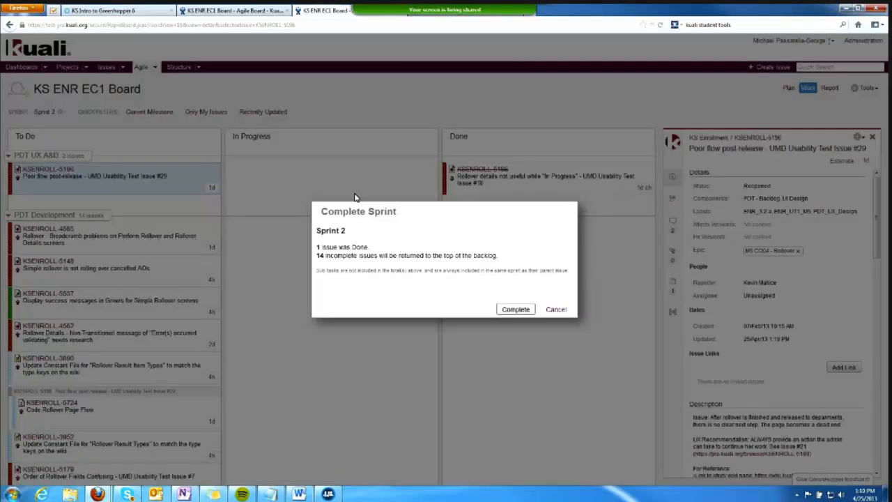
{"action": "mouse_move", "coordinate": [404, 256]}
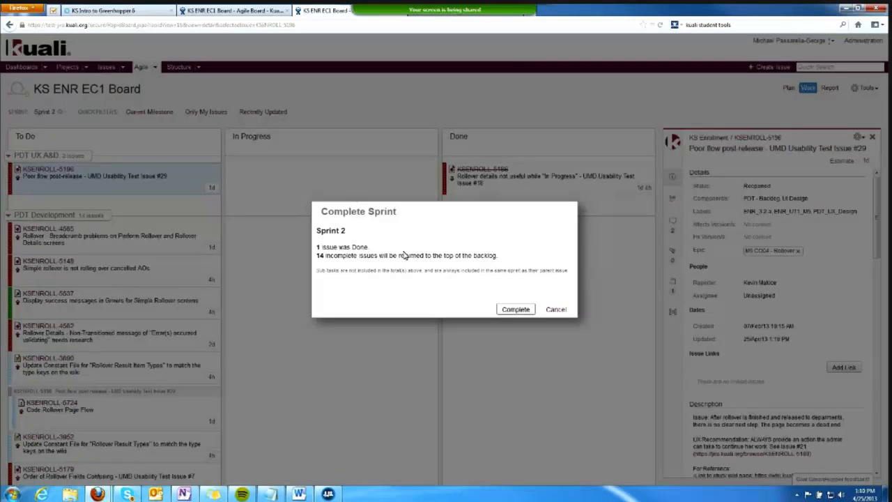
{"action": "mouse_move", "coordinate": [377, 252]}
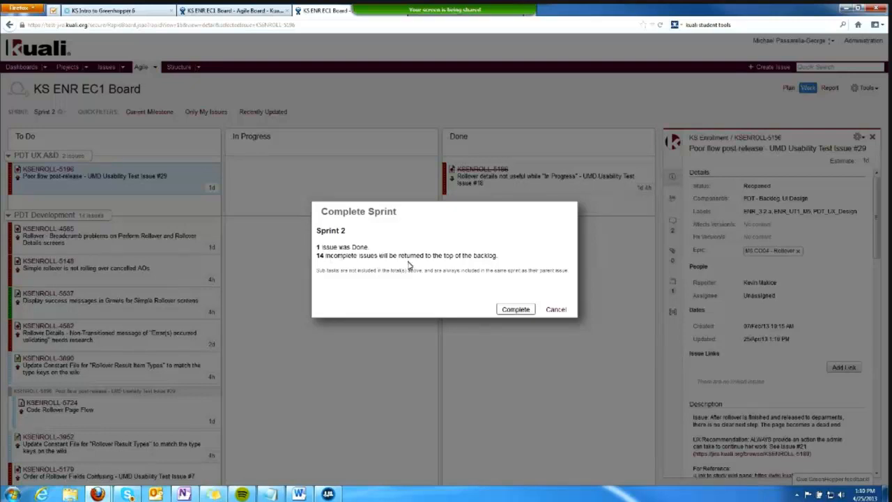
{"action": "mouse_move", "coordinate": [476, 265]}
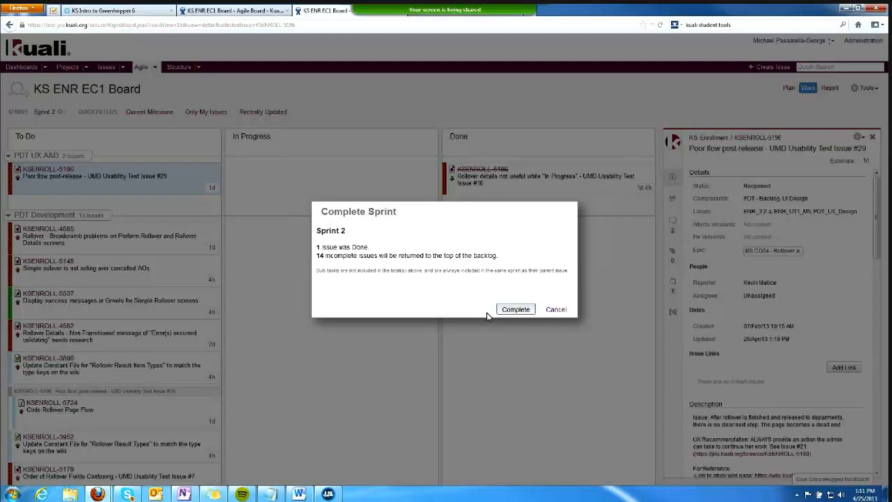
Complete Sprint 2, view its Sprint Report, then return to the board's Plan mode.
{"action": "left_click", "coordinate": [516, 309]}
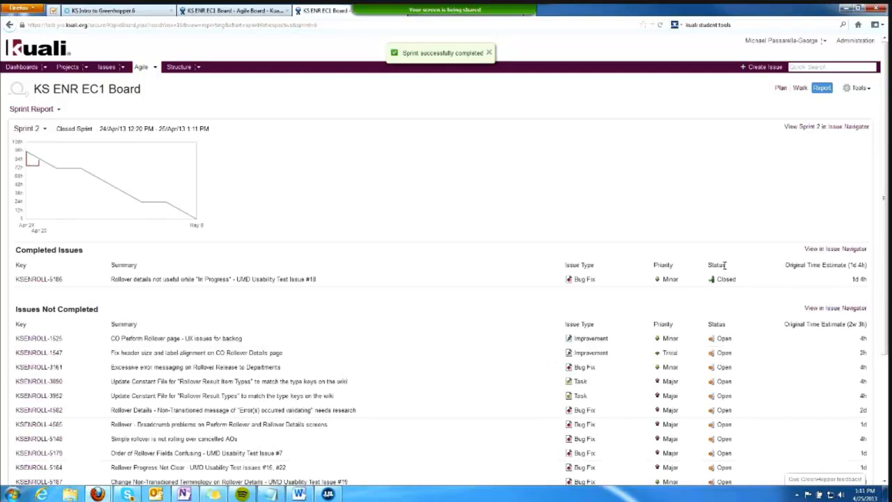
{"action": "mouse_move", "coordinate": [694, 343]}
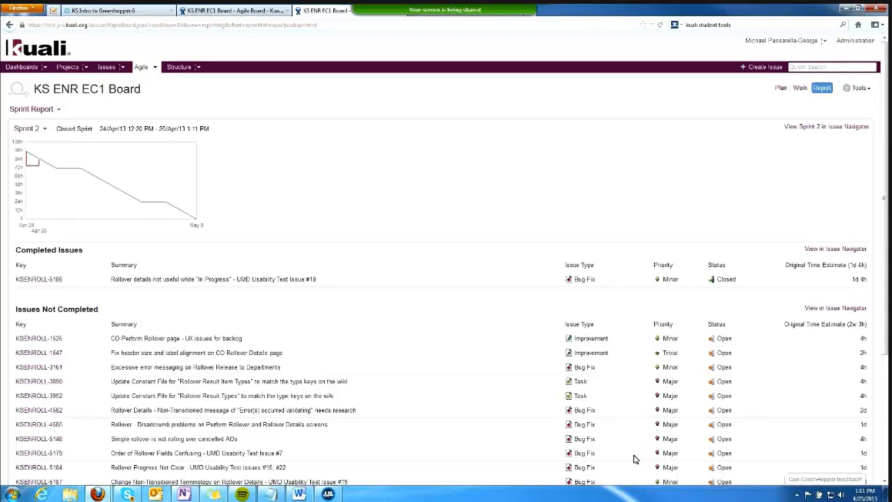
{"action": "mouse_move", "coordinate": [669, 376]}
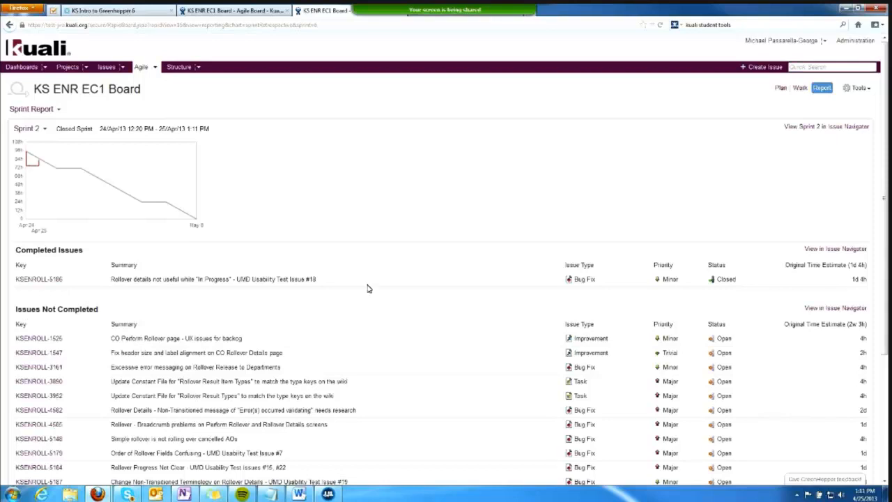
{"action": "mouse_move", "coordinate": [156, 109]}
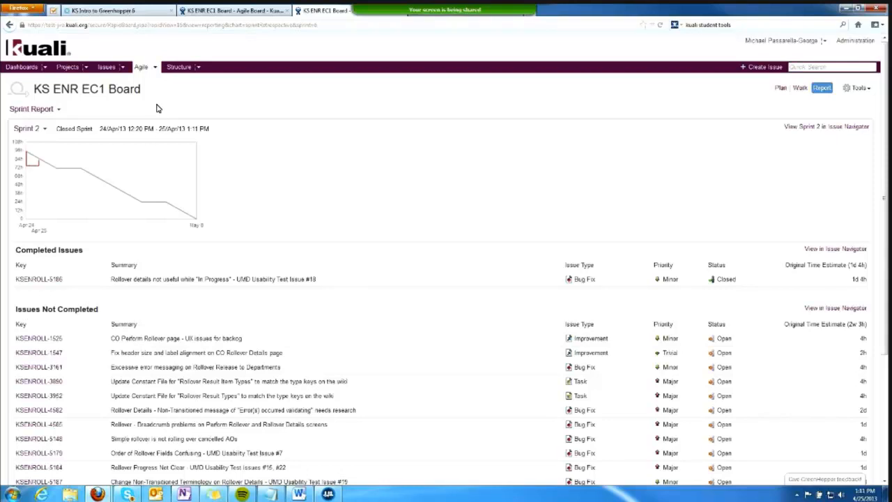
{"action": "mouse_move", "coordinate": [144, 72]}
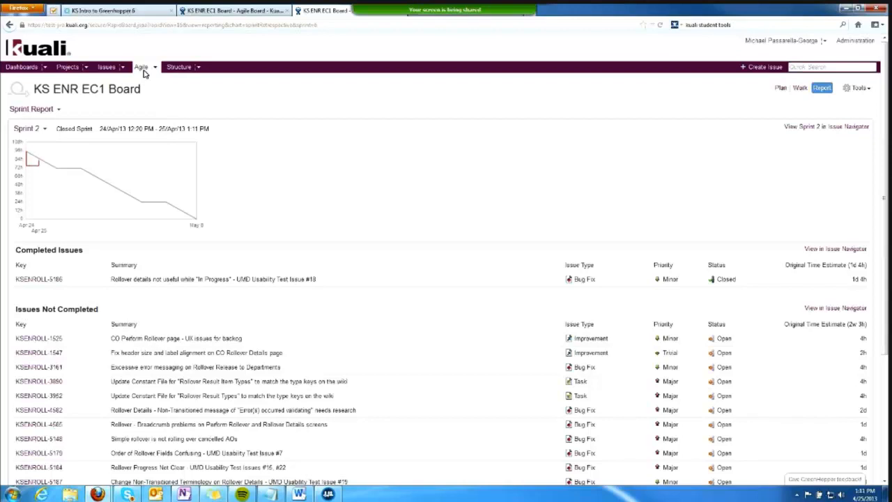
{"action": "left_click", "coordinate": [789, 86]}
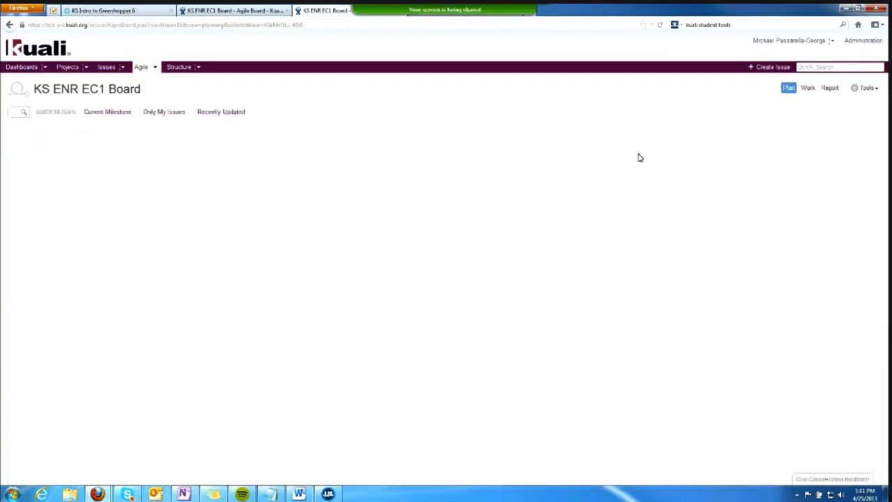